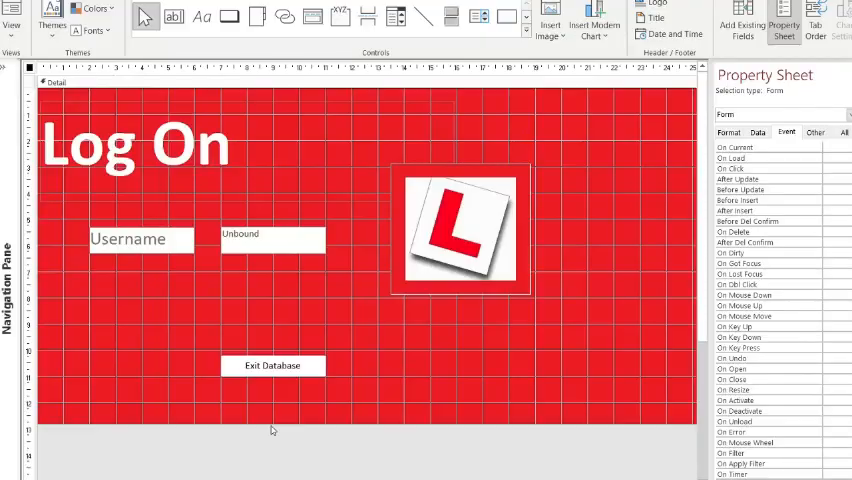
mouse_move(282, 218)
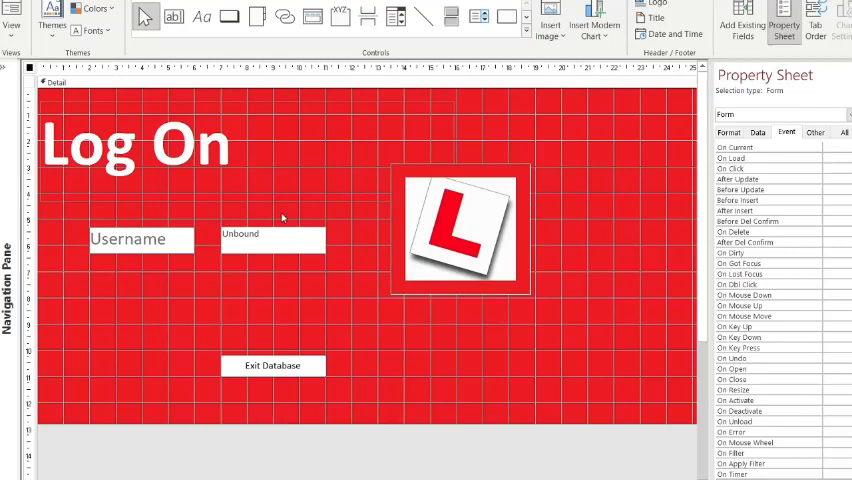
mouse_move(289, 161)
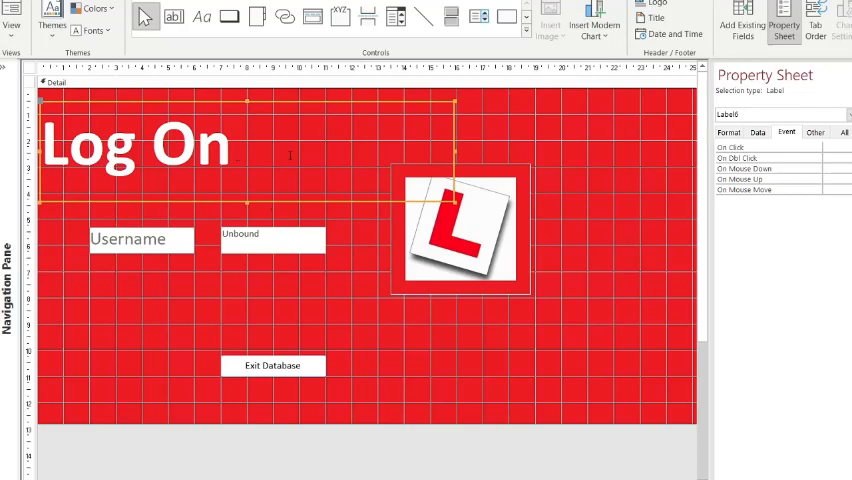
Draw a second text box beneath Username and caption its label Password
click(271, 245)
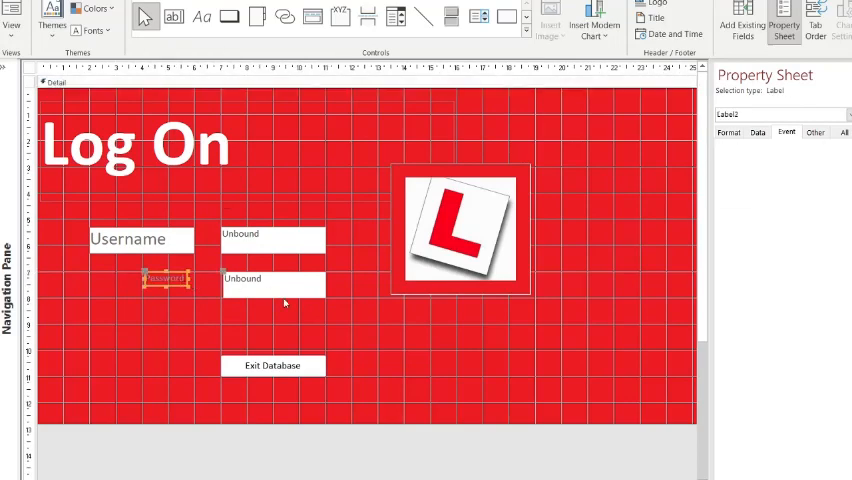
Name the first text box Username on the Property Sheet's All tab
click(272, 287)
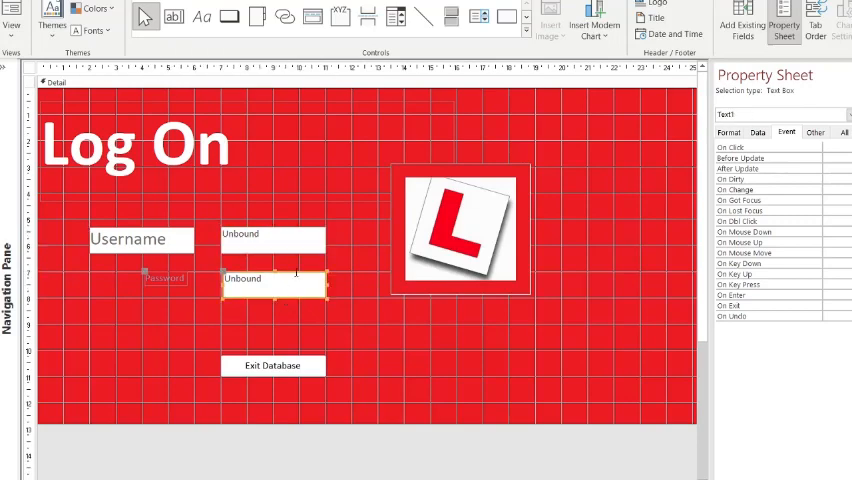
click(270, 239)
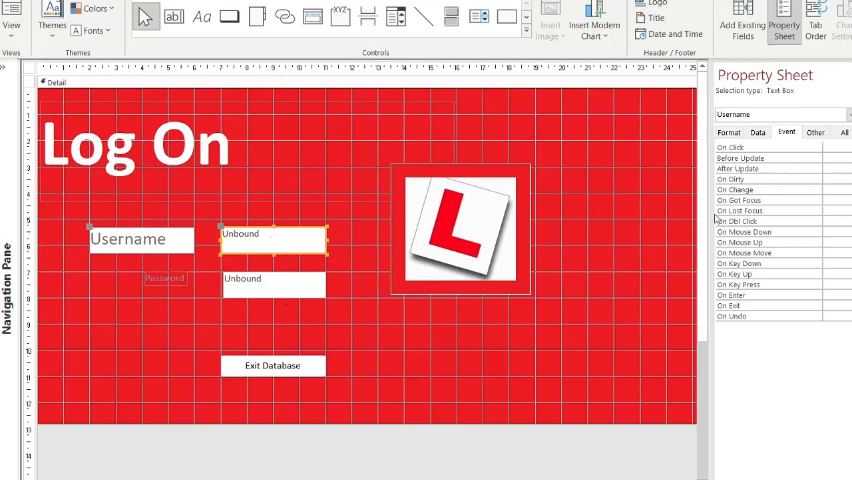
click(844, 132)
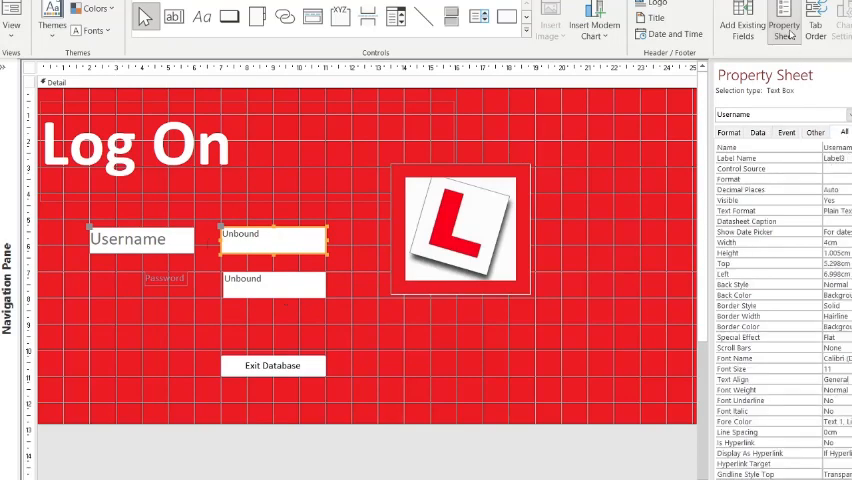
mouse_move(782, 20)
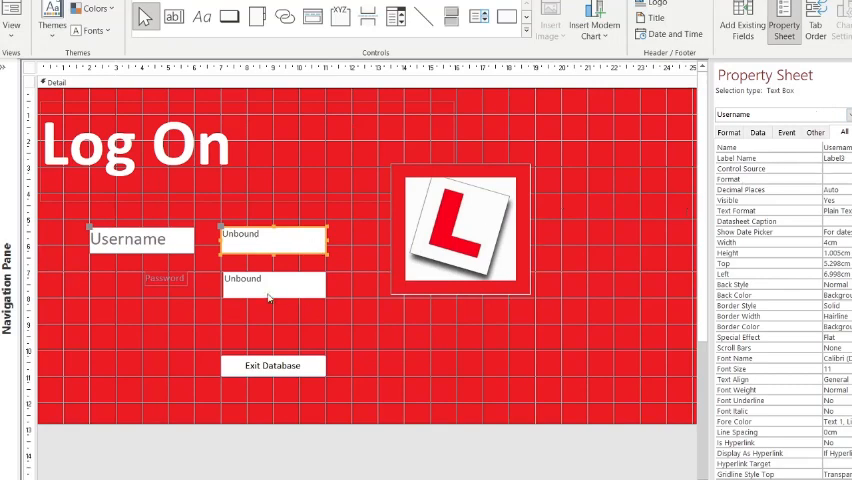
click(271, 282)
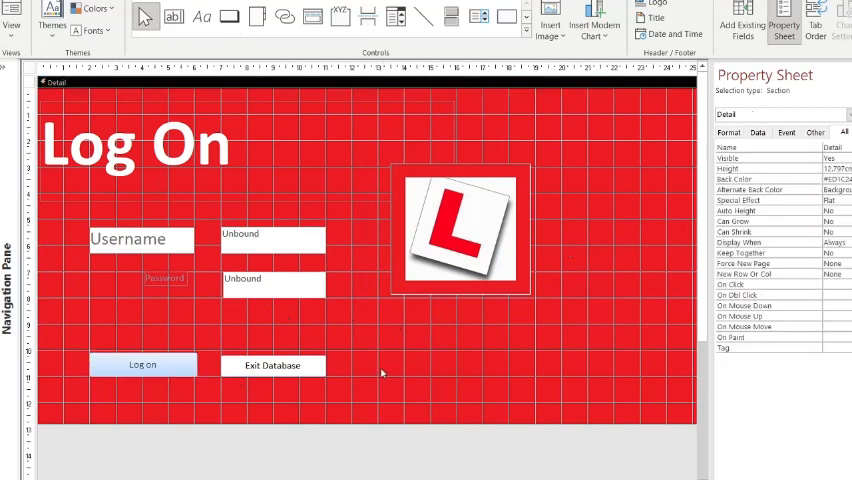
Select the Logon button and show its event properties
click(143, 364)
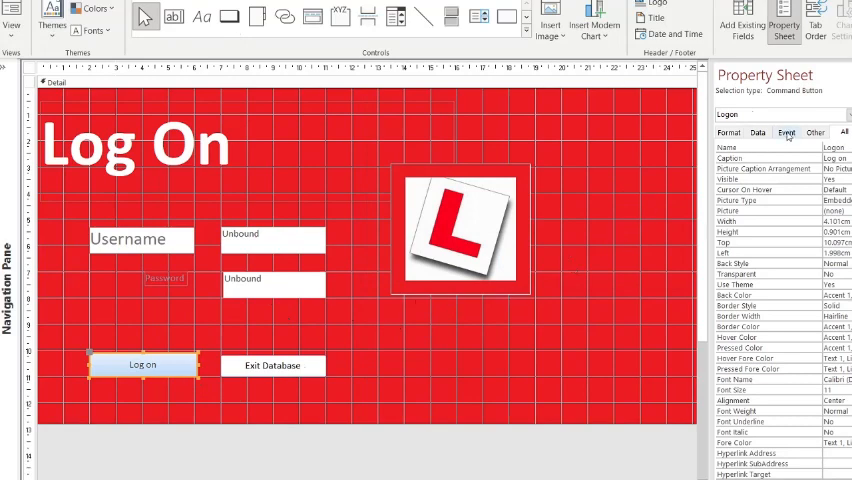
click(787, 131)
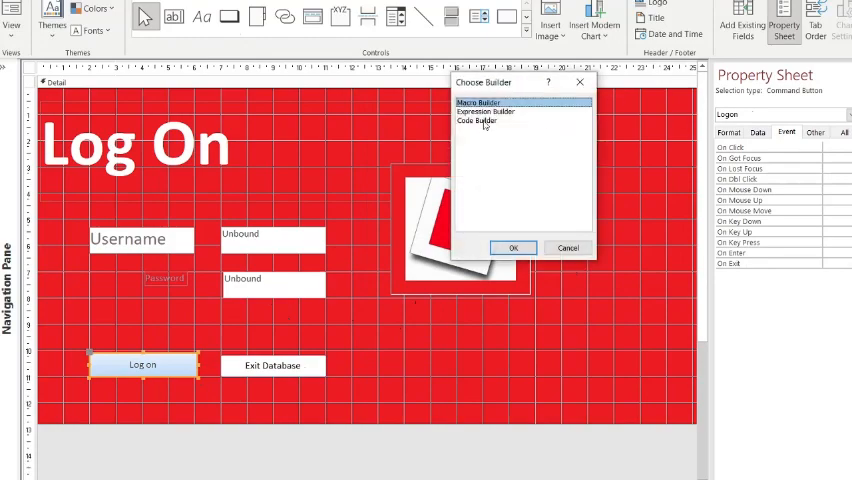
Choose Code Builder for the Logon button's On Click event
click(514, 247)
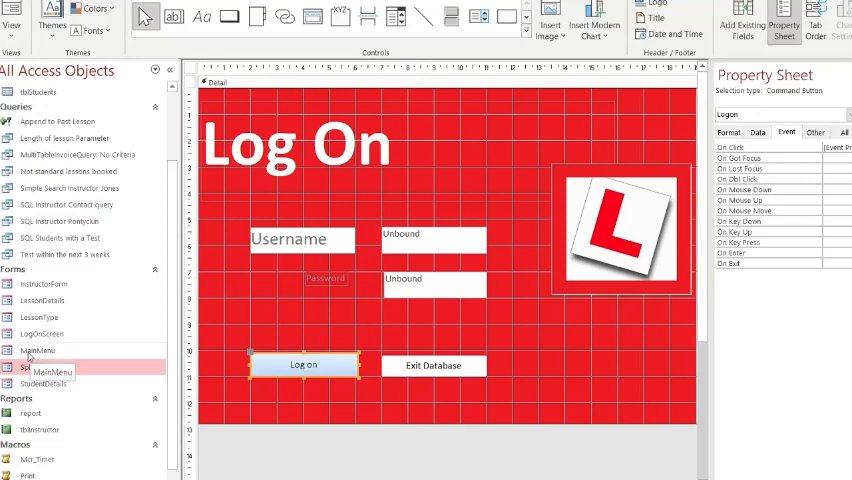
mouse_move(35, 353)
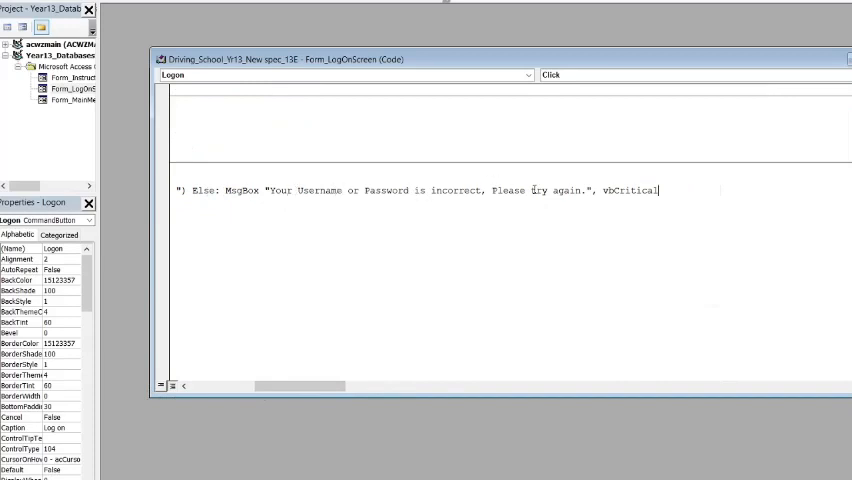
mouse_move(381, 216)
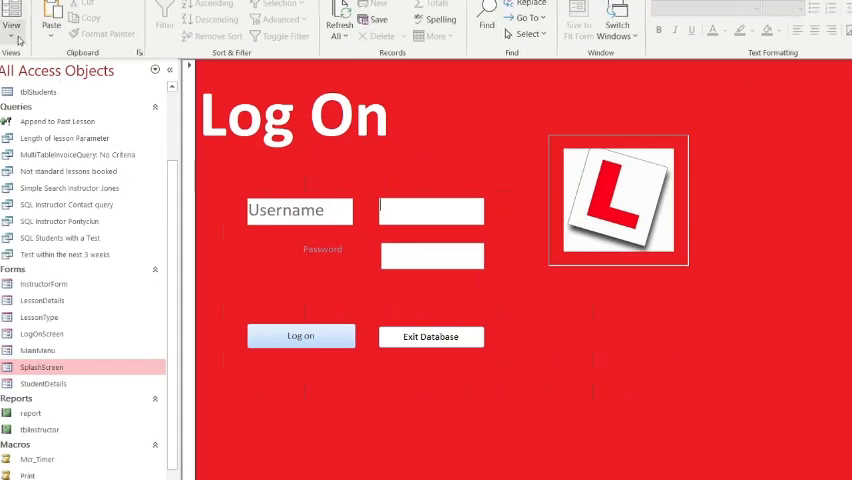
In Form View, try Log on, dismiss its error, then try Exit Database
click(14, 20)
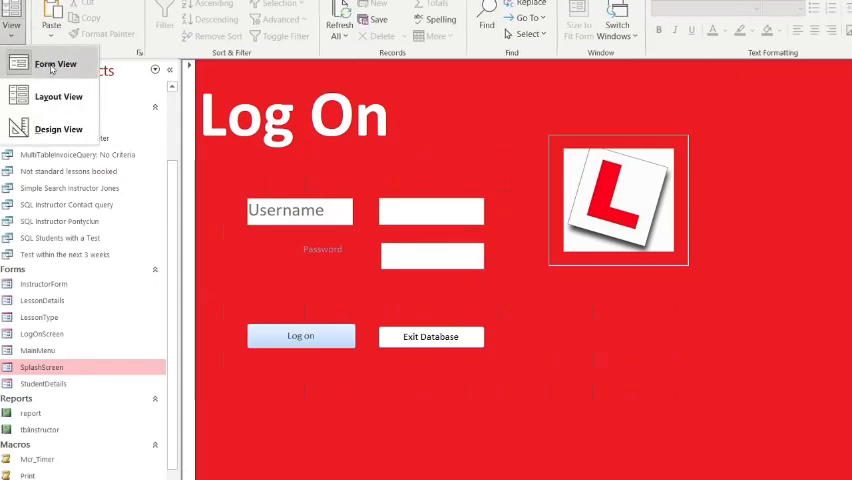
click(55, 64)
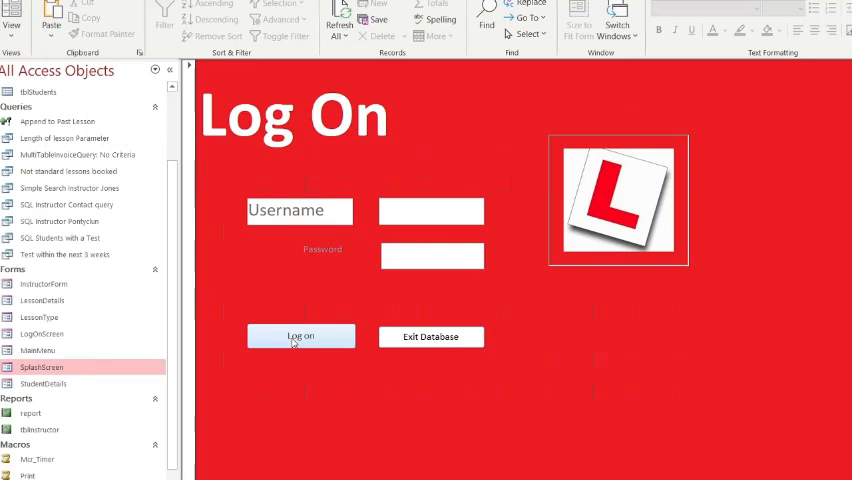
click(301, 336)
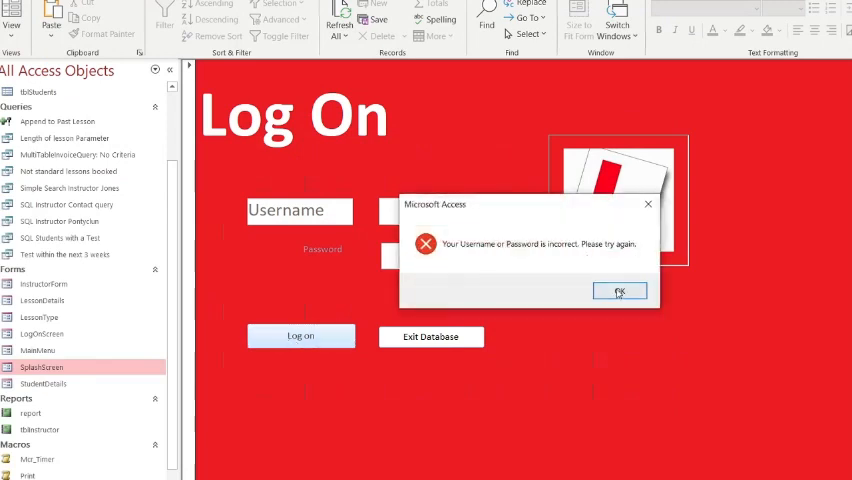
click(619, 291)
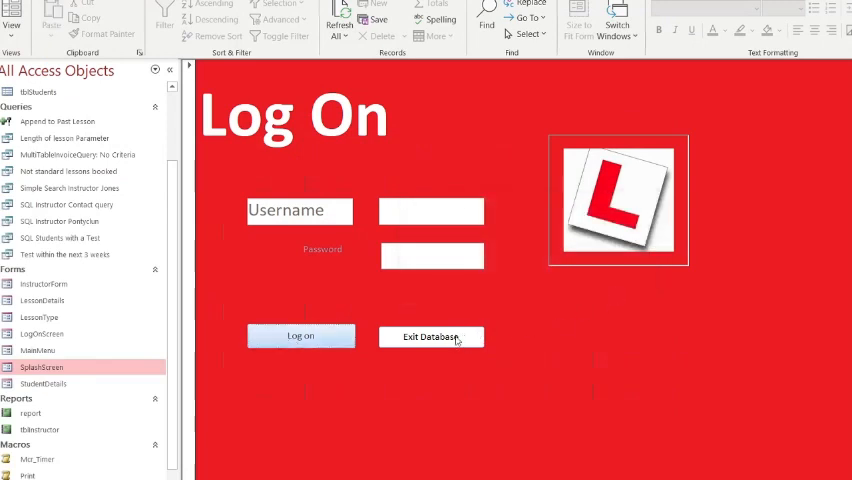
click(431, 336)
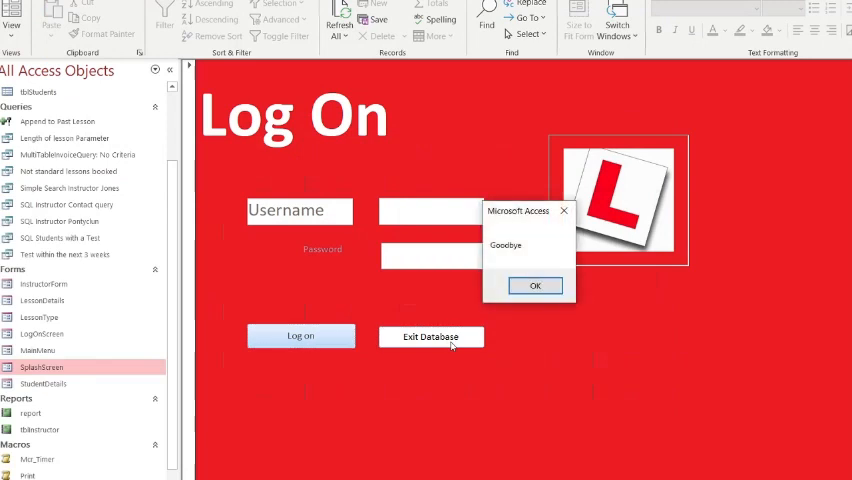
mouse_move(557, 250)
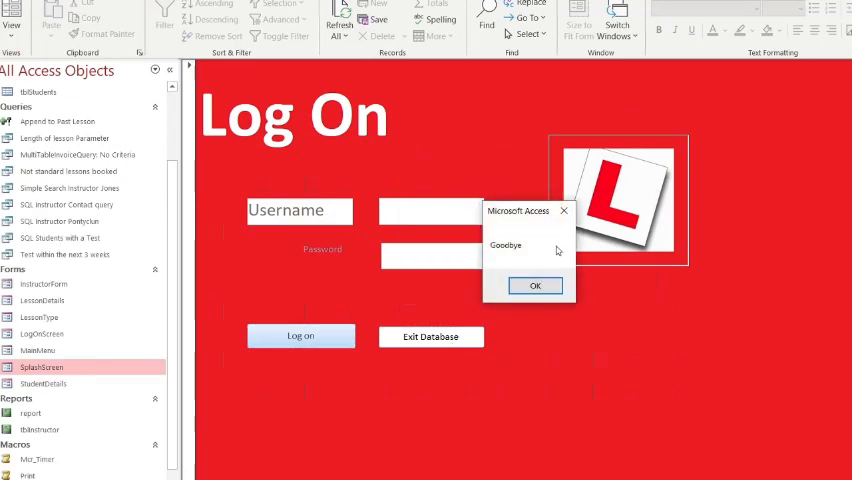
mouse_move(564, 467)
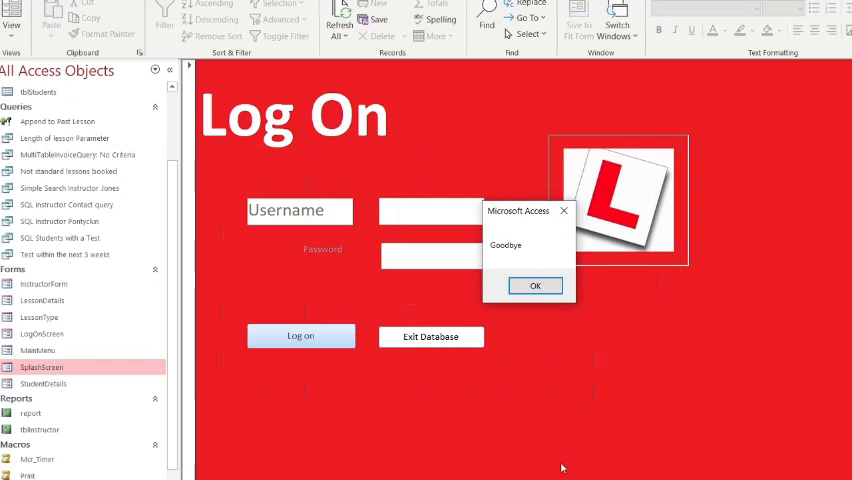